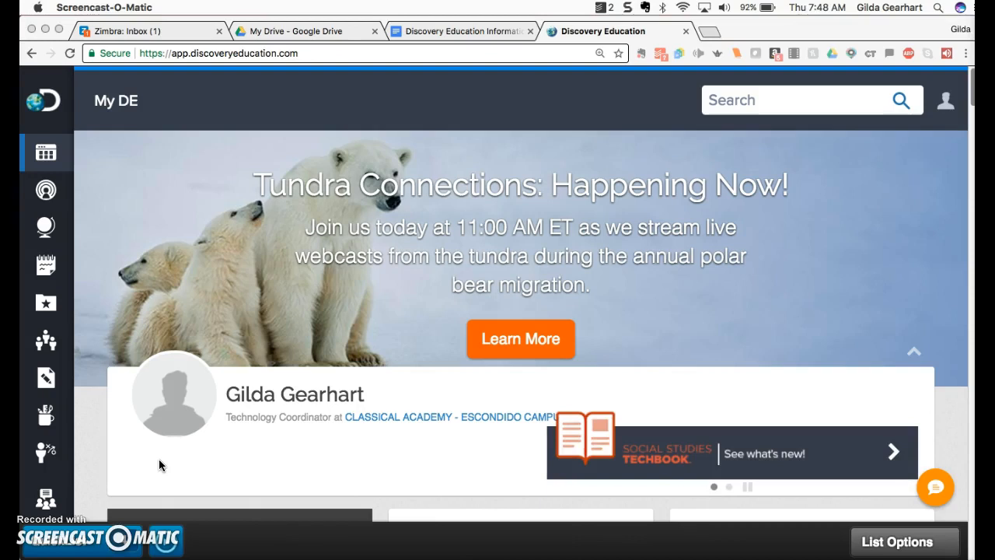
Step: Search Discovery Education for 'sharks' and scroll through the results
left_click(738, 100)
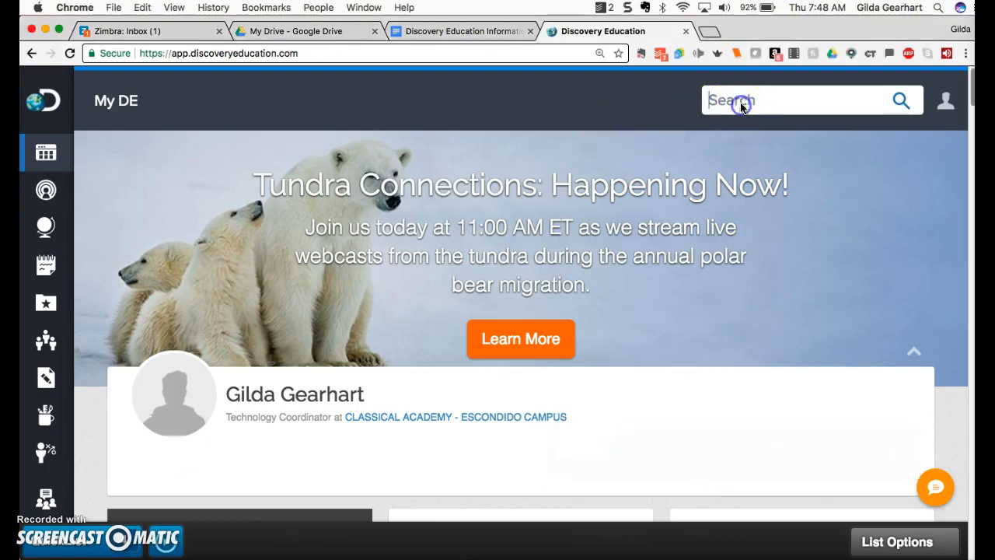
type("sharks")
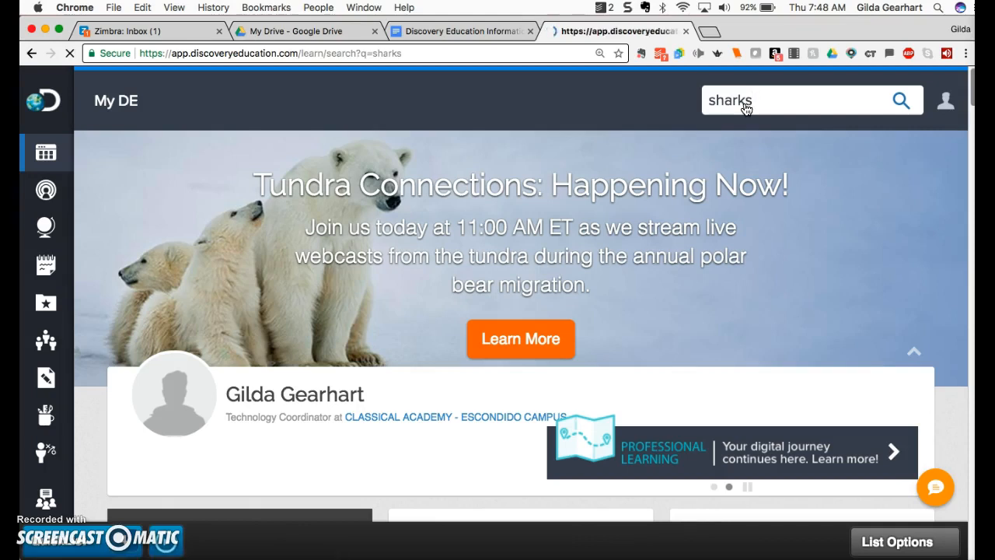
left_click(900, 101)
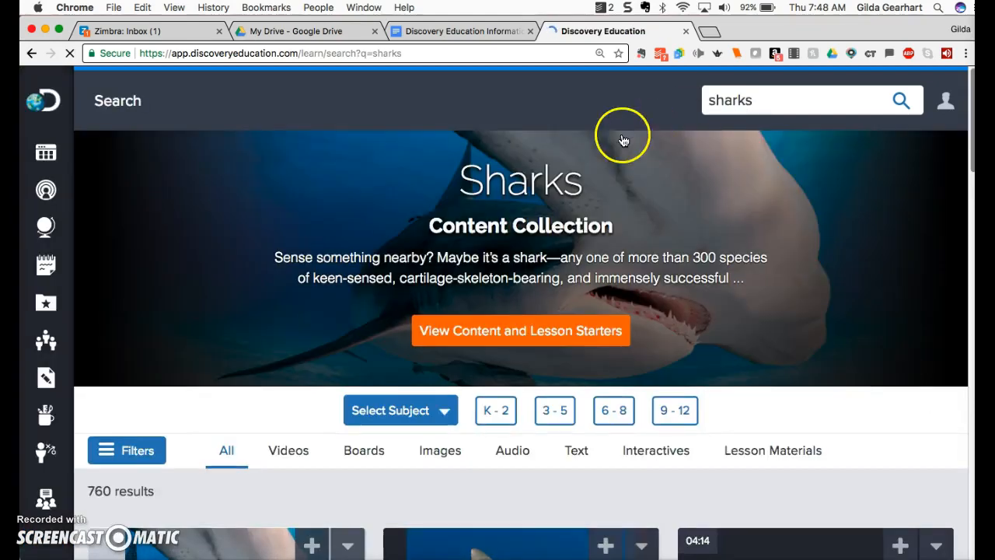
scroll("down", 3)
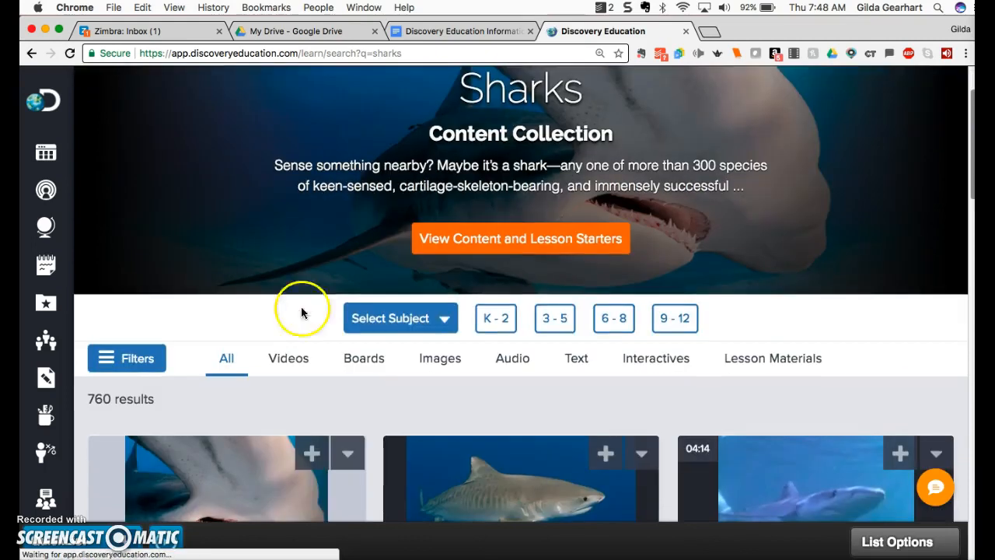
Step: Filter the shark results to grades 3–5 and Videos only, showing 206 results
left_click(554, 318)
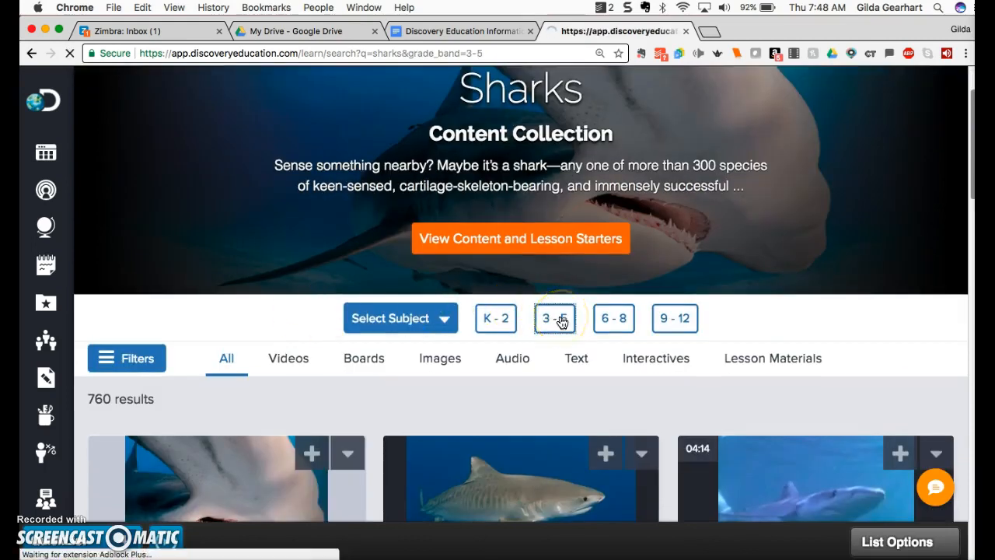
left_click(554, 318)
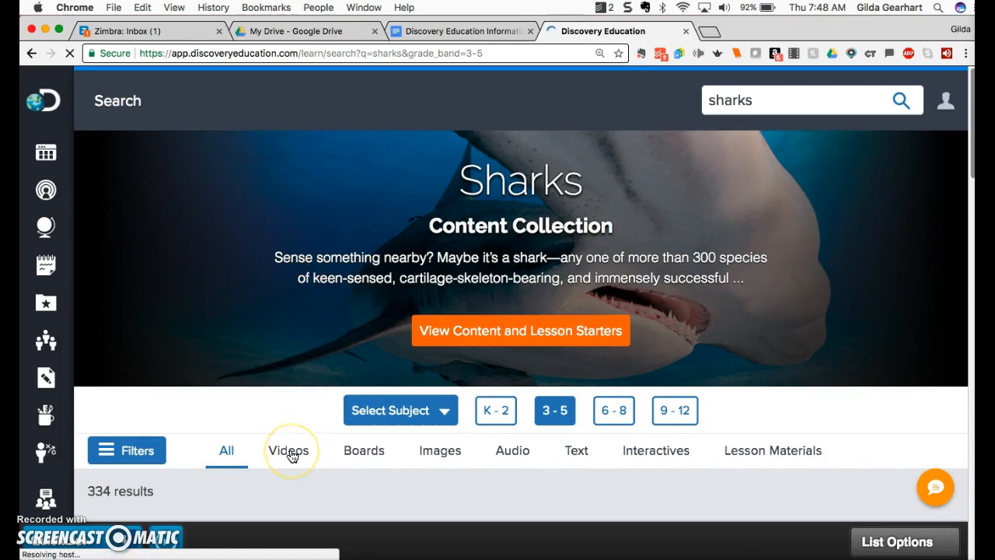
scroll("down", 3)
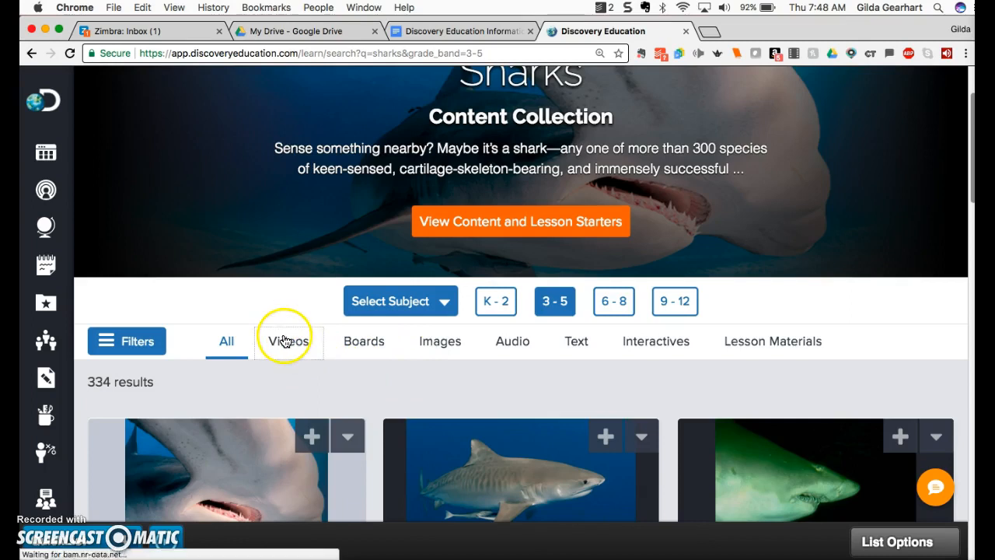
left_click(288, 340)
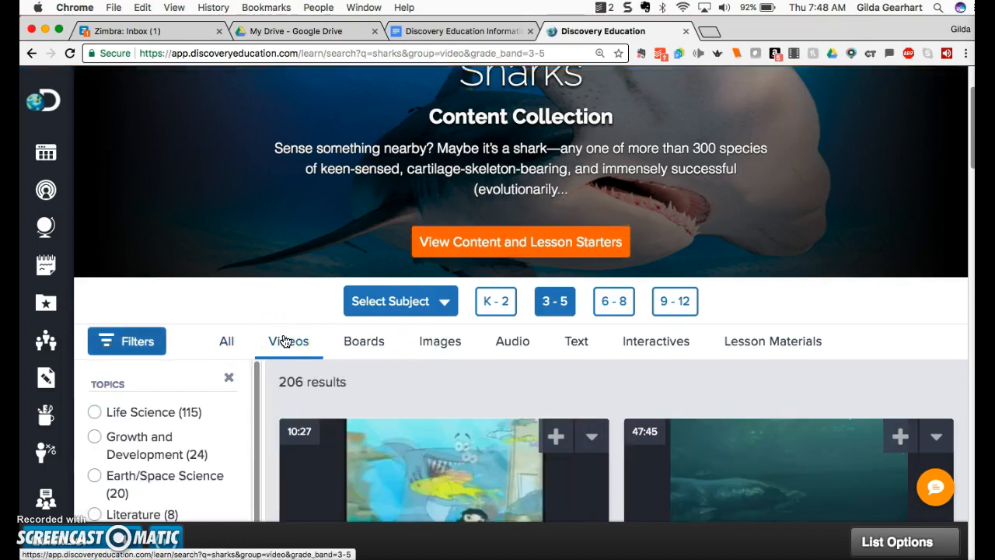
scroll("down", 3)
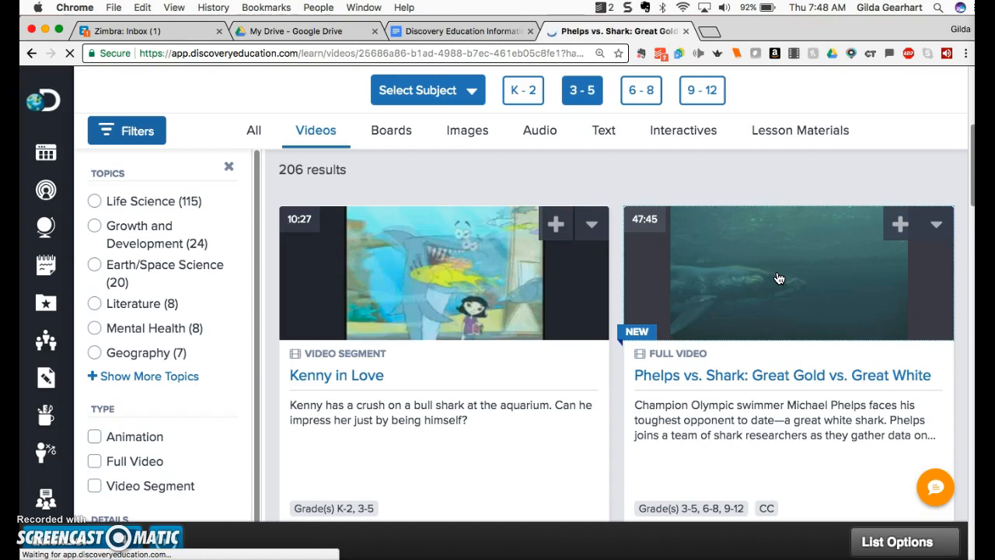
Step: Open Phelps vs. Shark and play its 'White Shark: Analyzing the Competition' segment
left_click(782, 375)
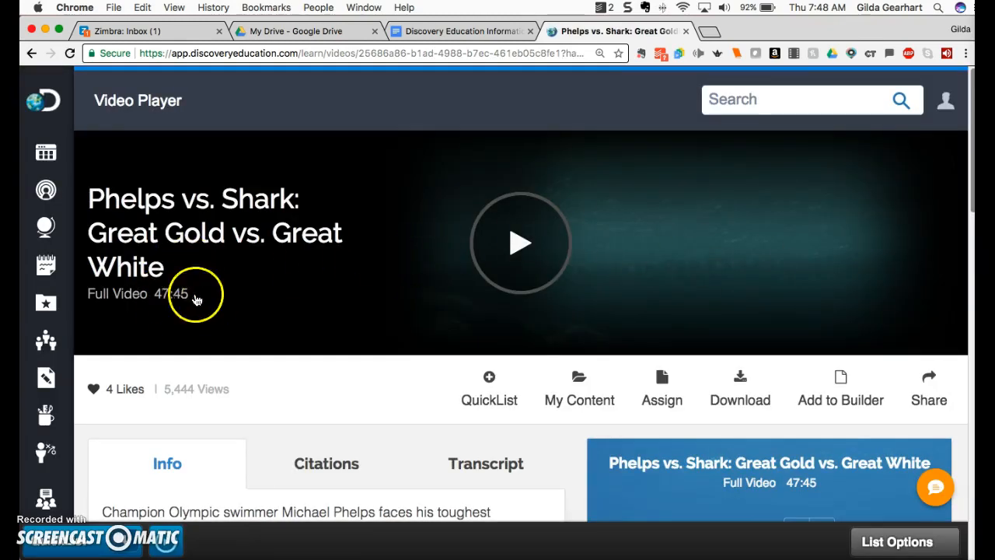
mouse_move(492, 317)
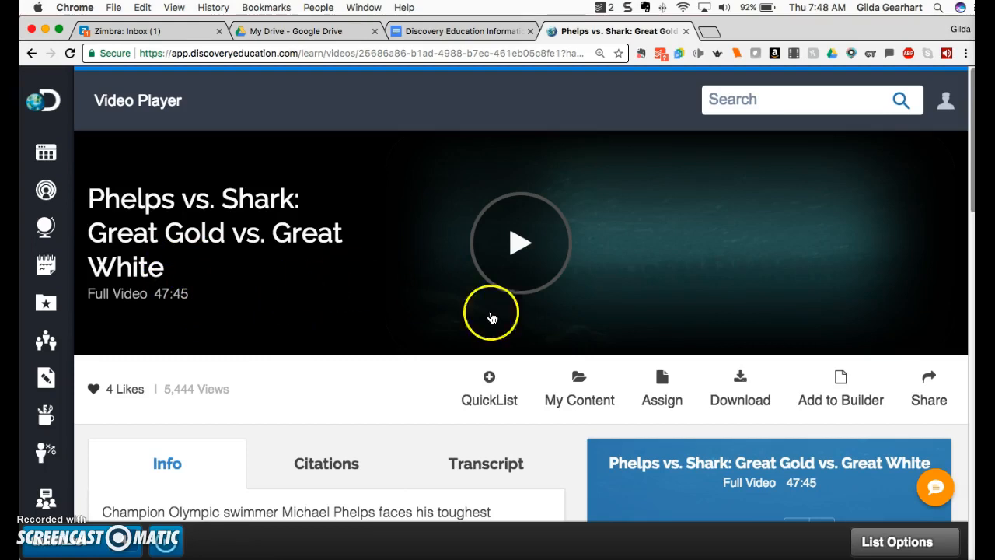
scroll("down", 3)
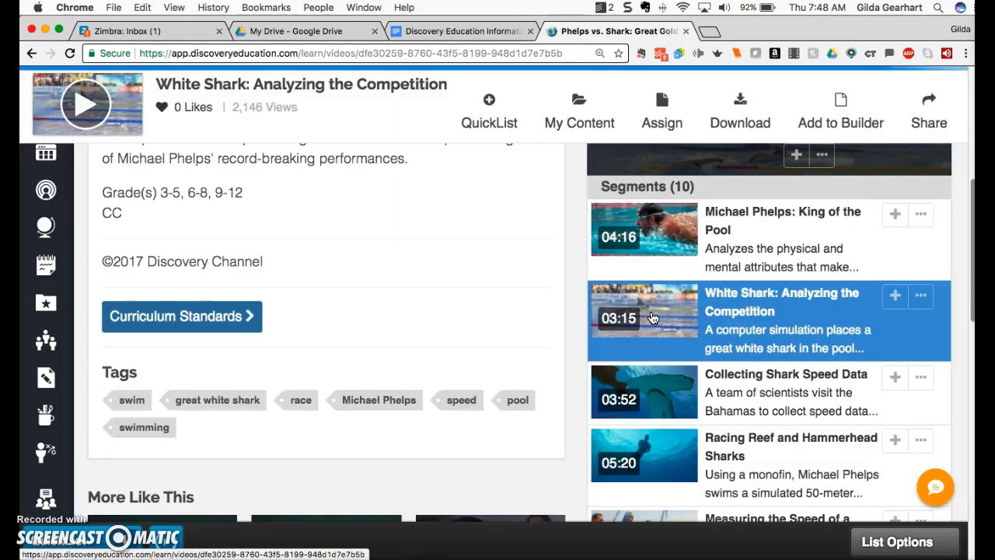
left_click(643, 320)
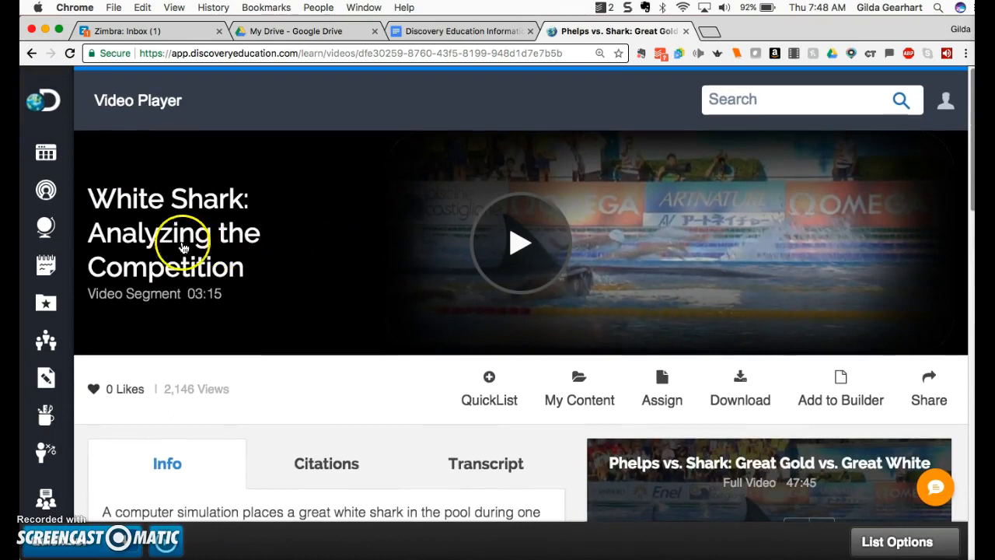
mouse_move(319, 310)
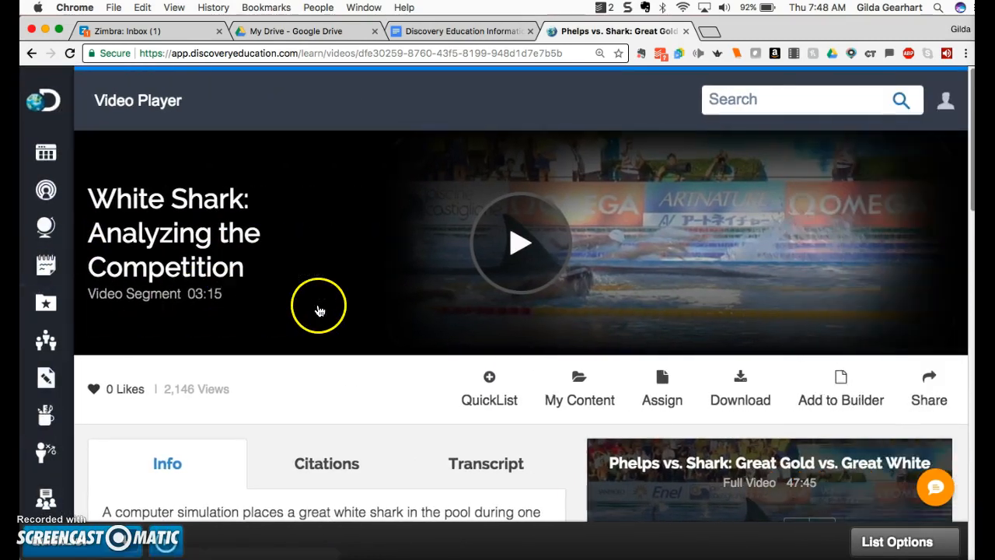
mouse_move(217, 299)
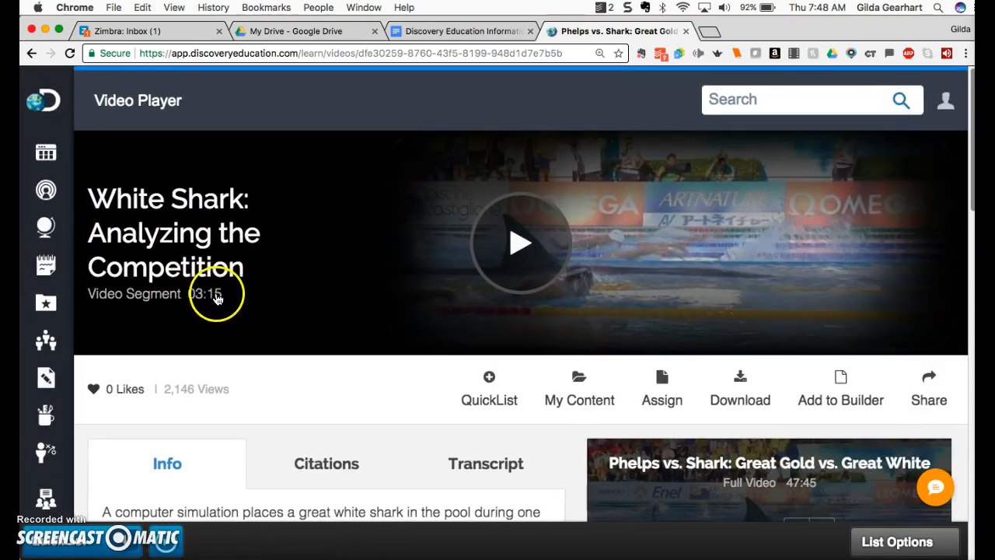
mouse_move(293, 300)
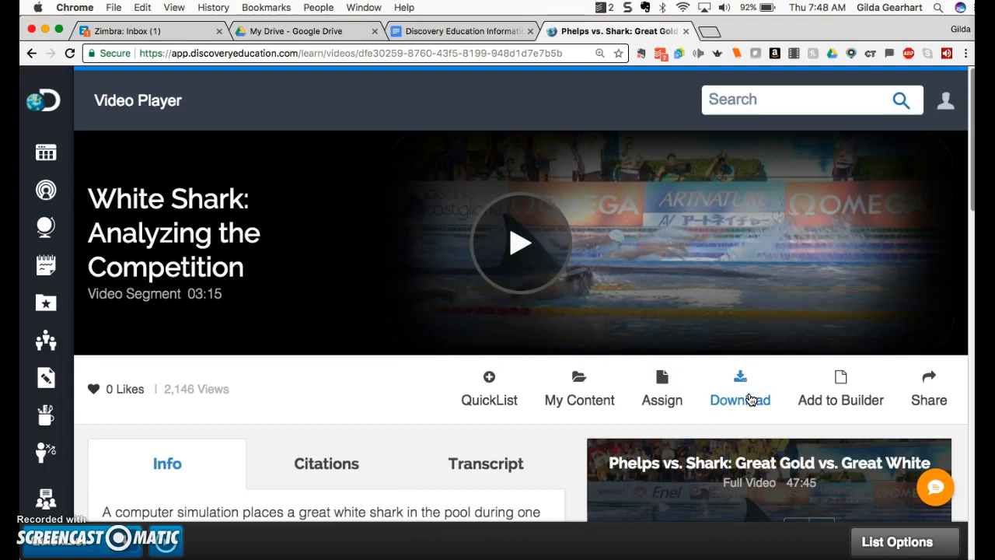
Step: Download the White Shark segment in High (55 MB) quality
left_click(739, 386)
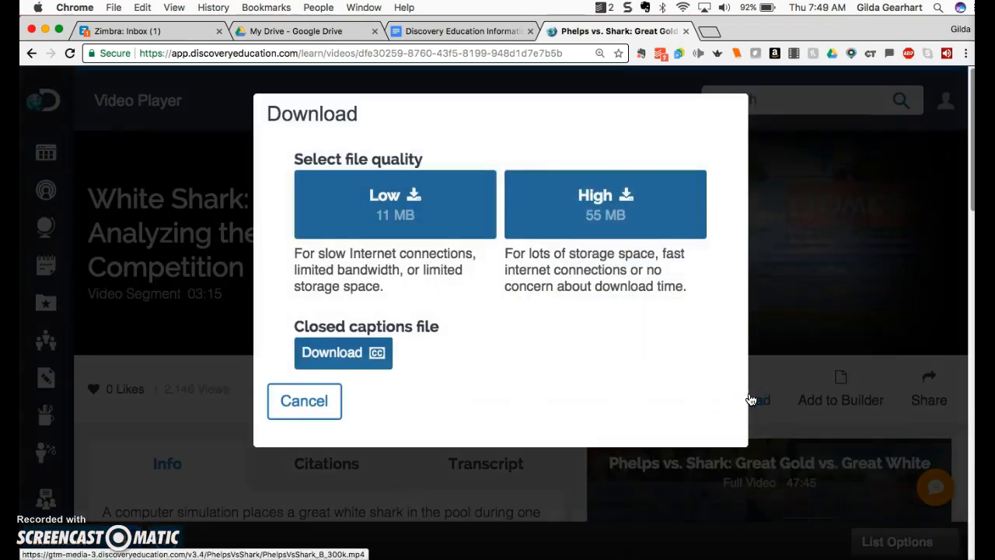
mouse_move(575, 373)
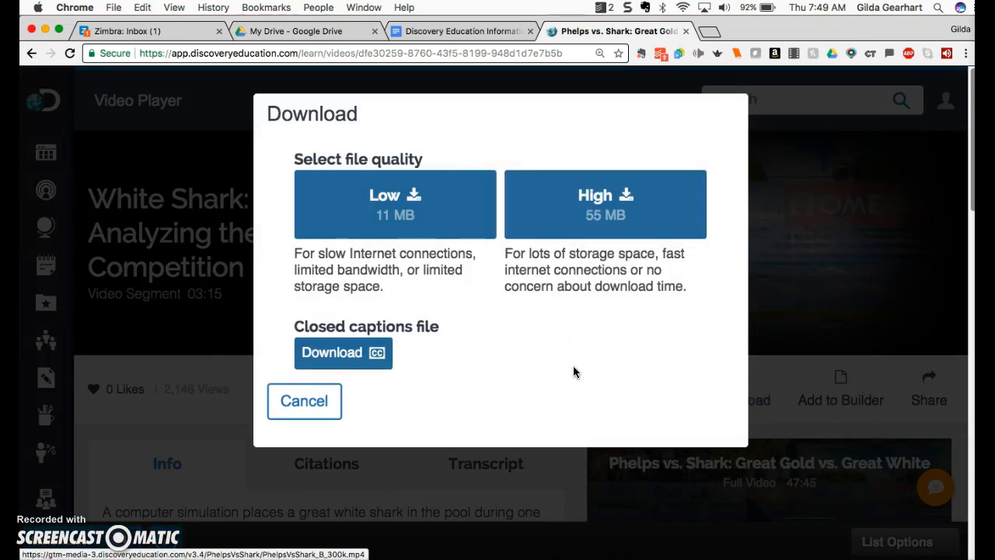
mouse_move(623, 282)
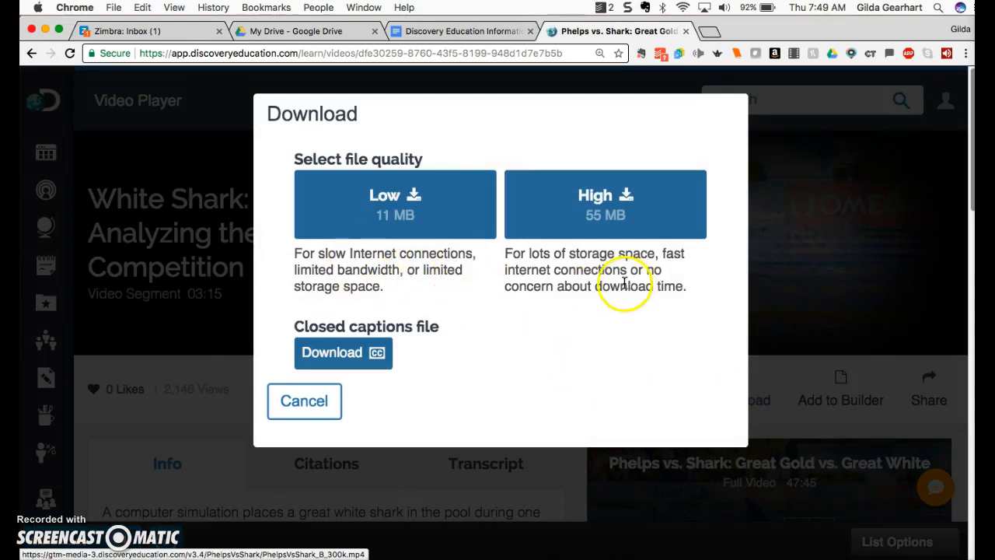
mouse_move(641, 350)
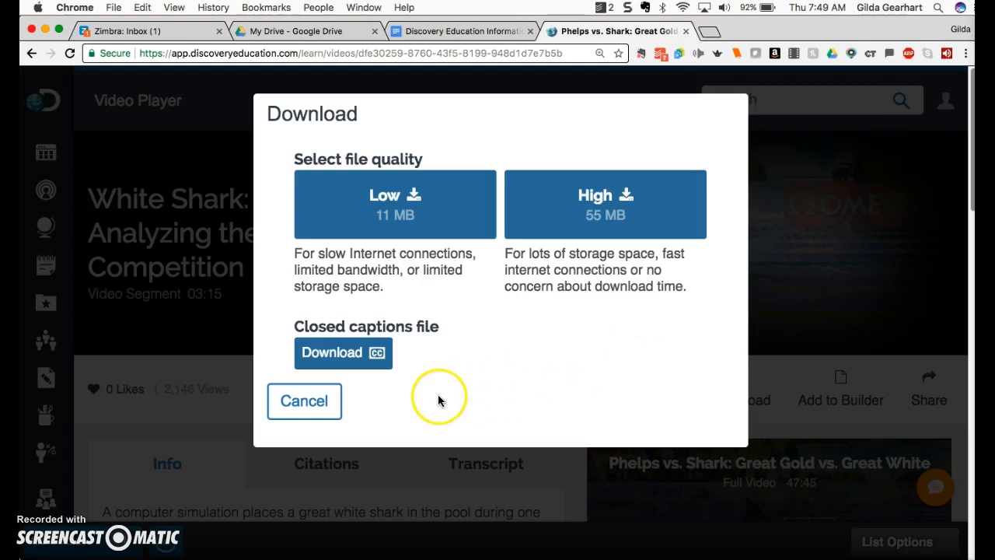
mouse_move(435, 366)
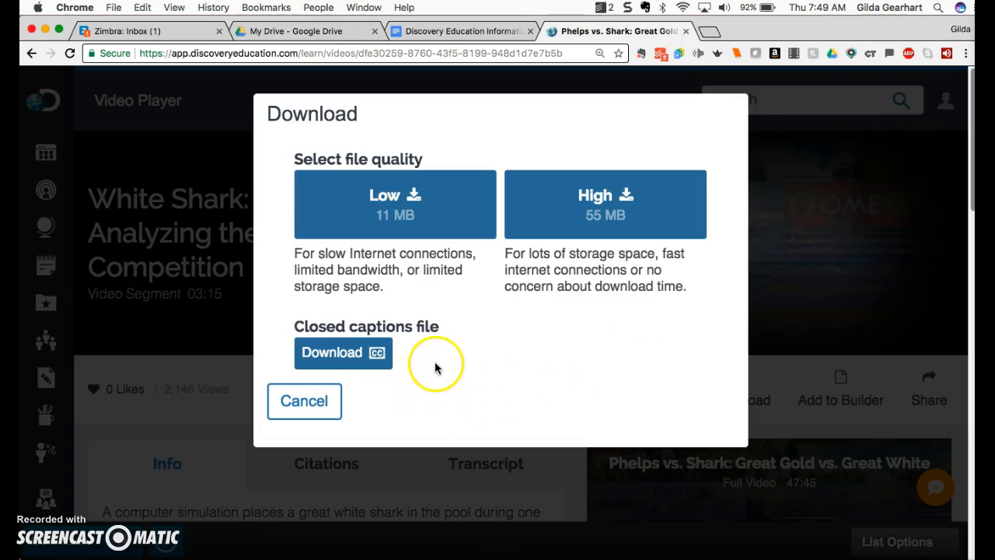
mouse_move(521, 359)
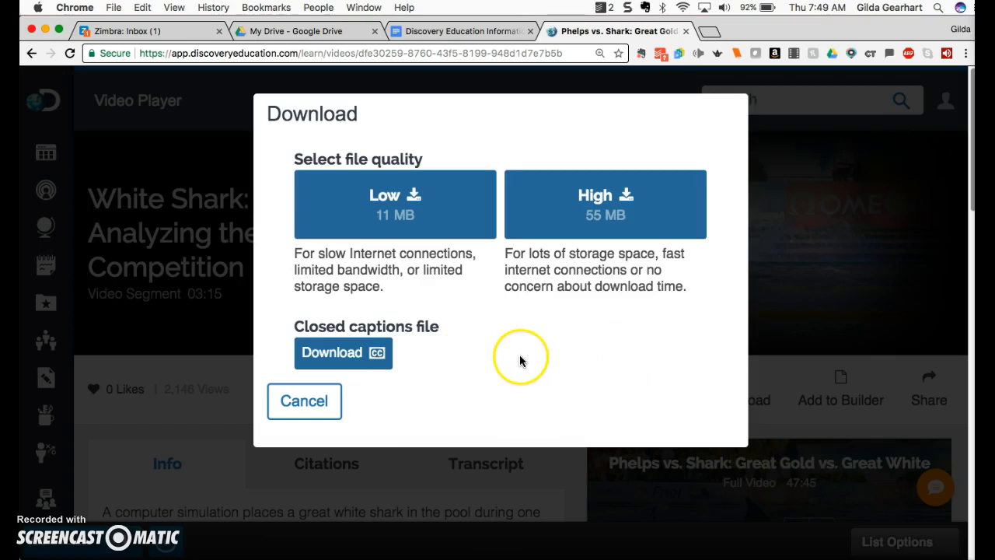
left_click(604, 203)
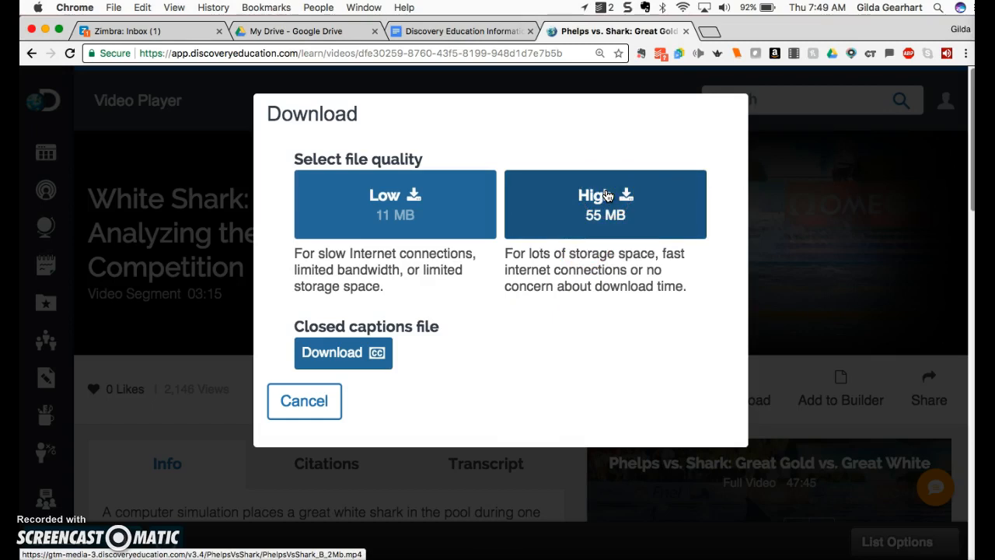
mouse_move(589, 330)
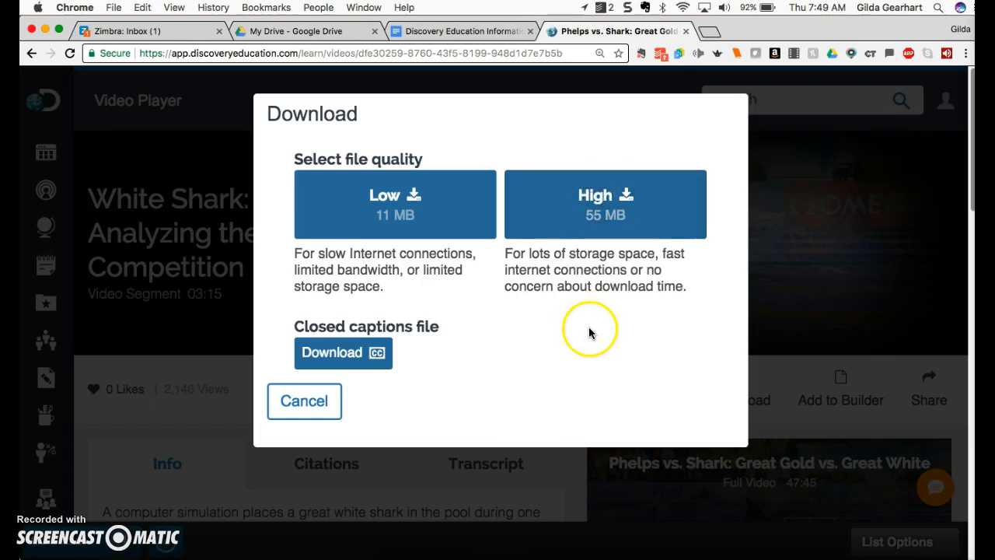
mouse_move(599, 319)
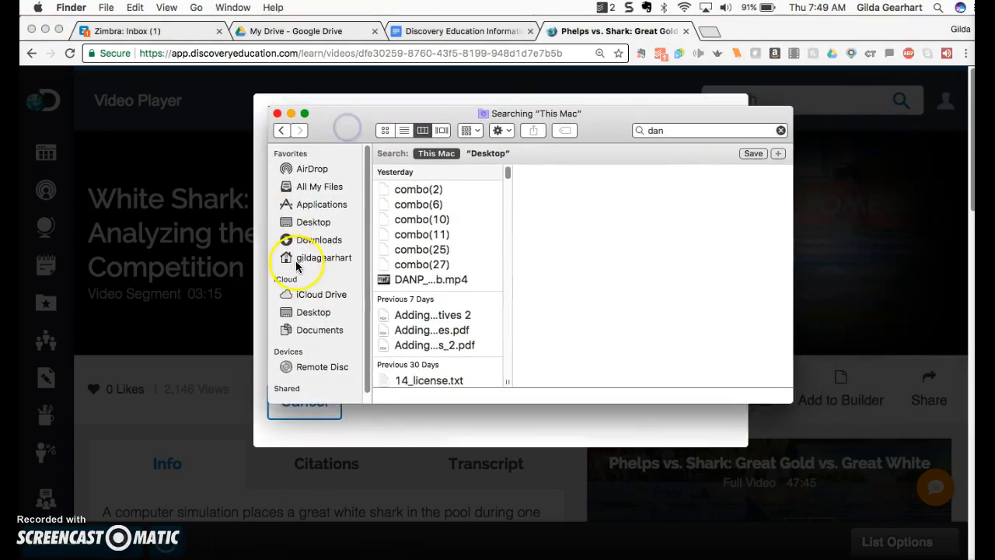
Step: Check the in-progress Phelps download in Finder's Downloads, then return to Chrome
left_click(319, 240)
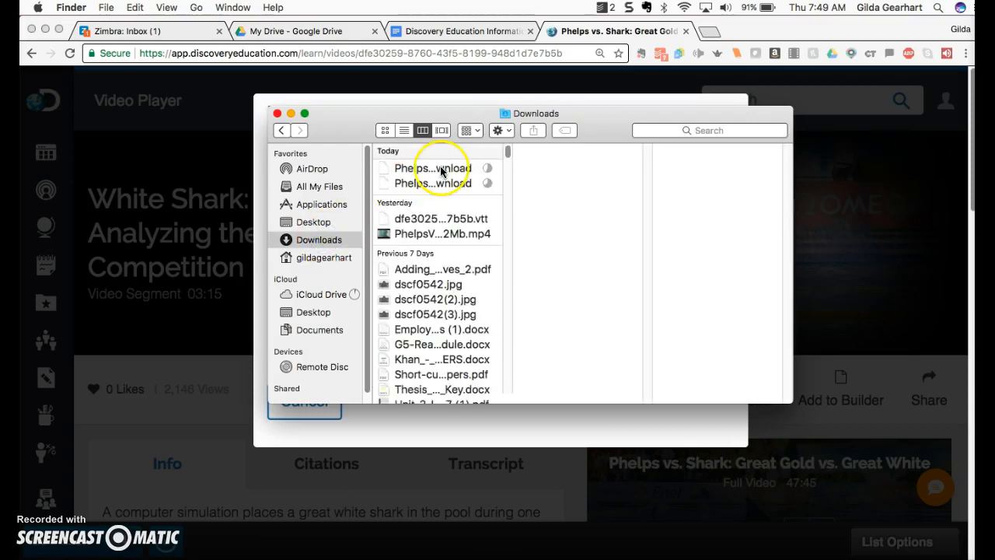
left_click(432, 168)
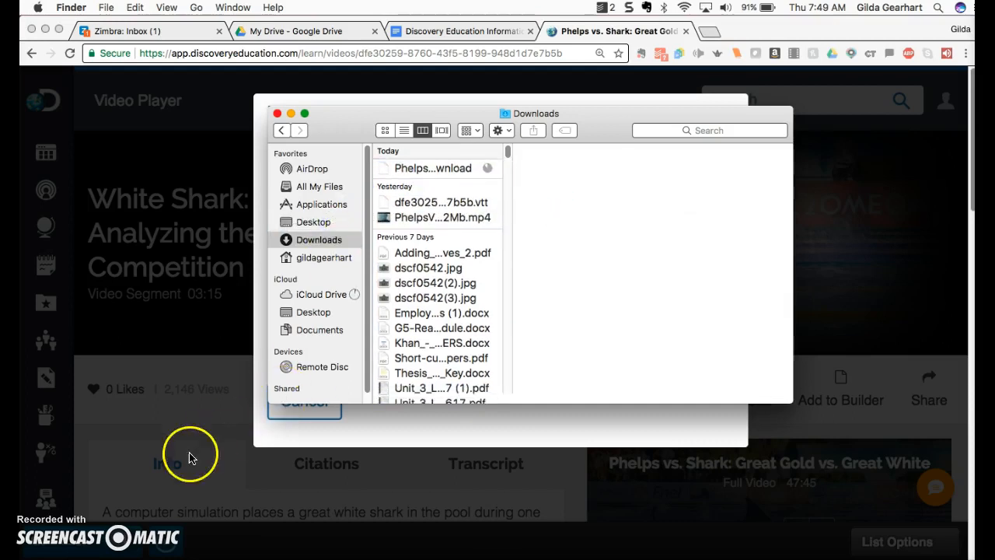
left_click(304, 403)
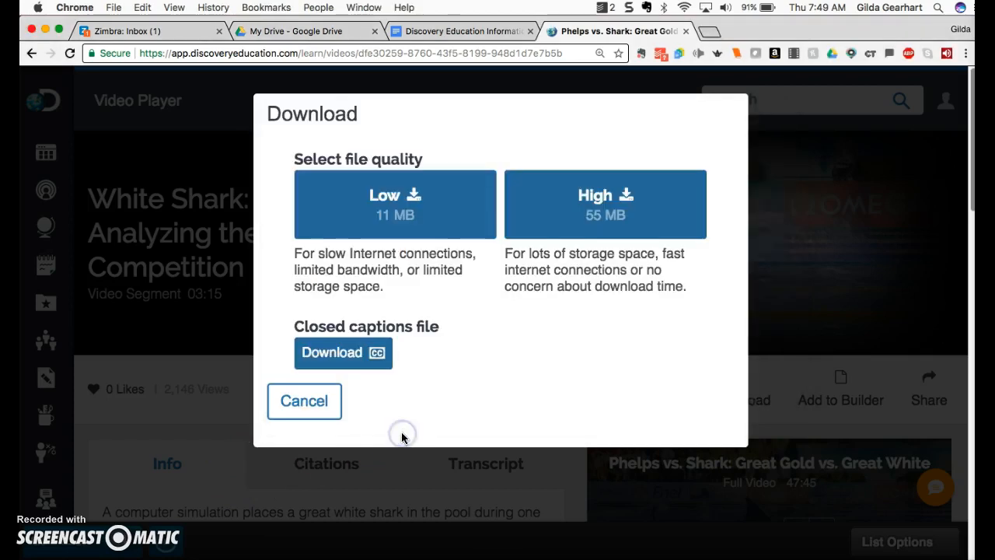